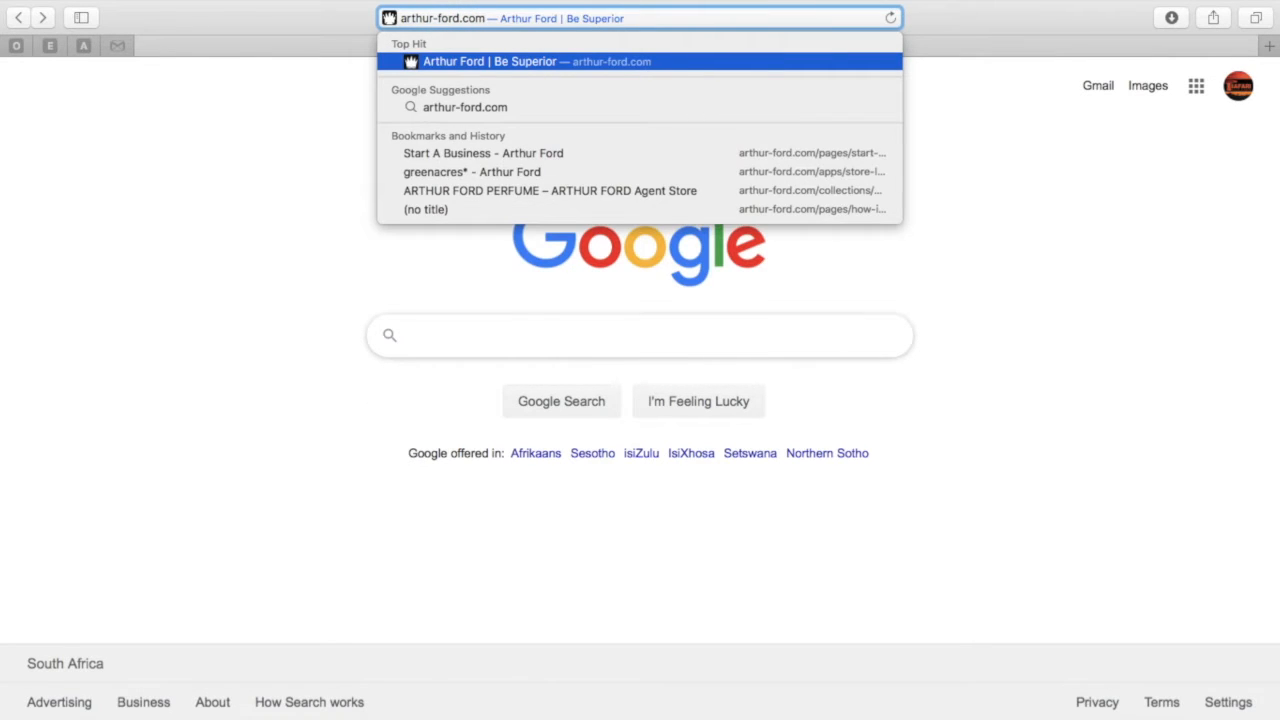
# Step: Go to arthur-ford.com and choose Become an Agent under Start a Business
pyautogui.click(536, 60)
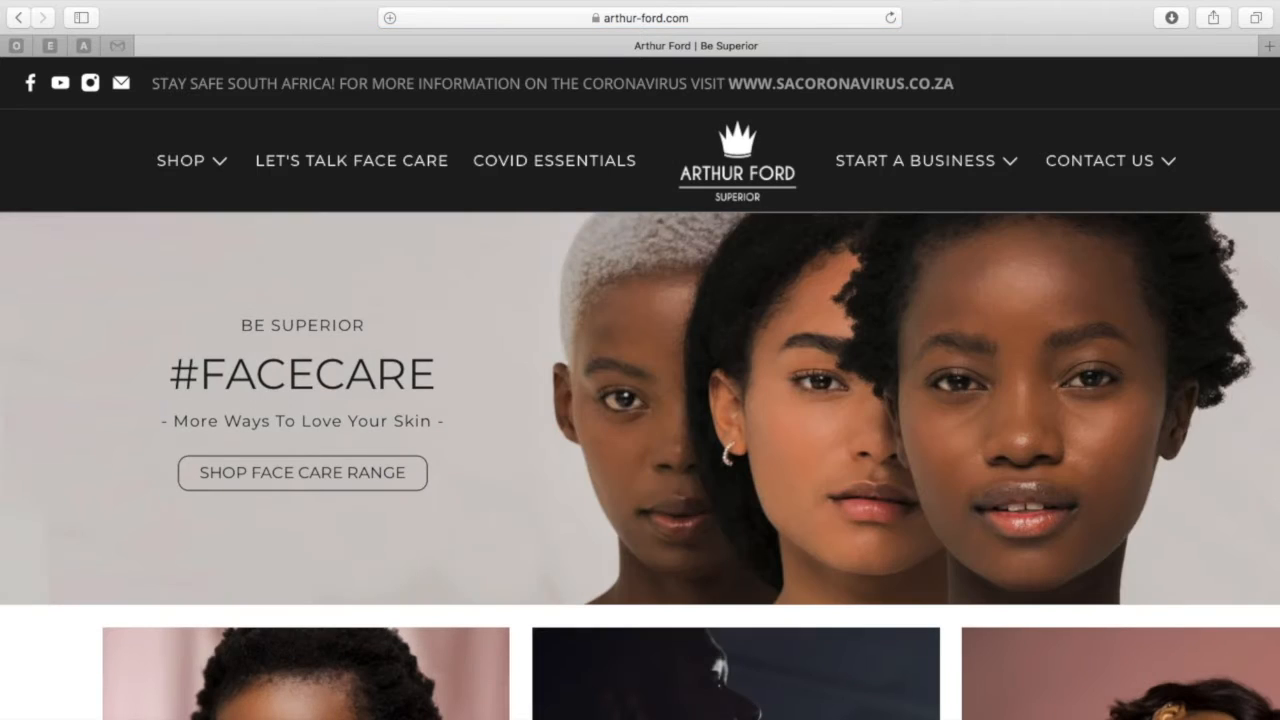
pyautogui.click(912, 160)
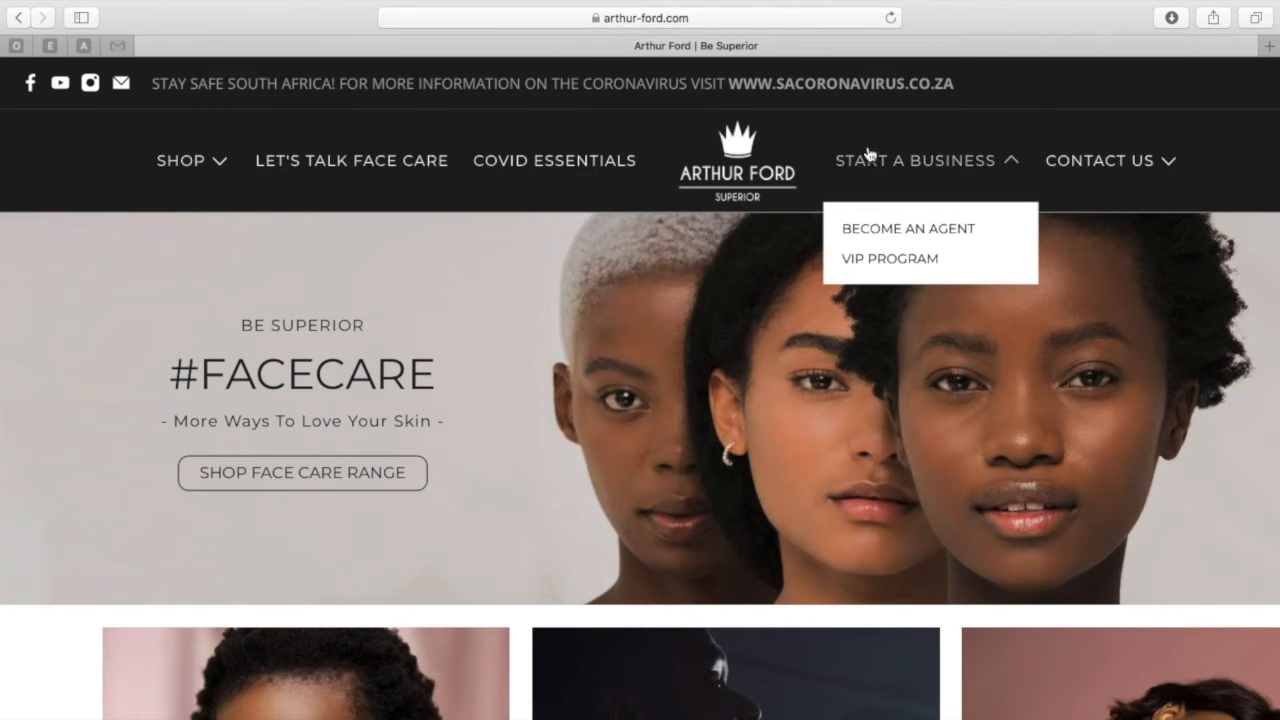
pyautogui.moveTo(896, 212)
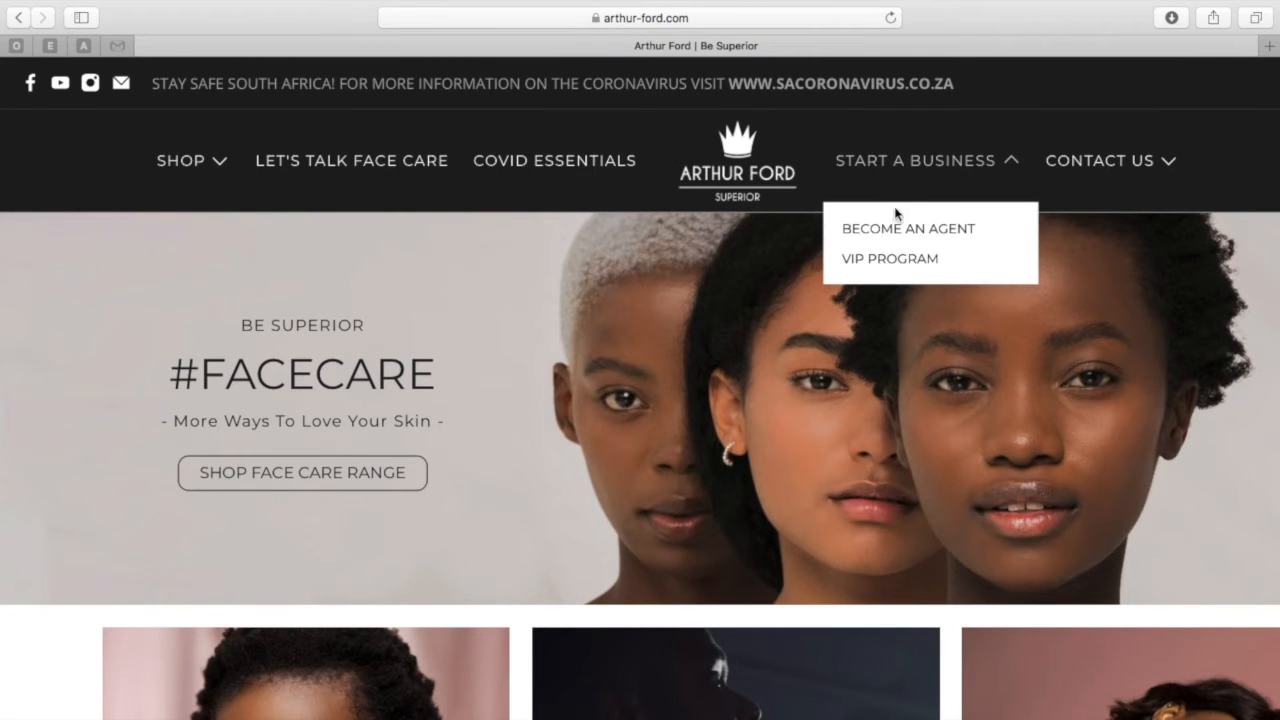
pyautogui.click(908, 228)
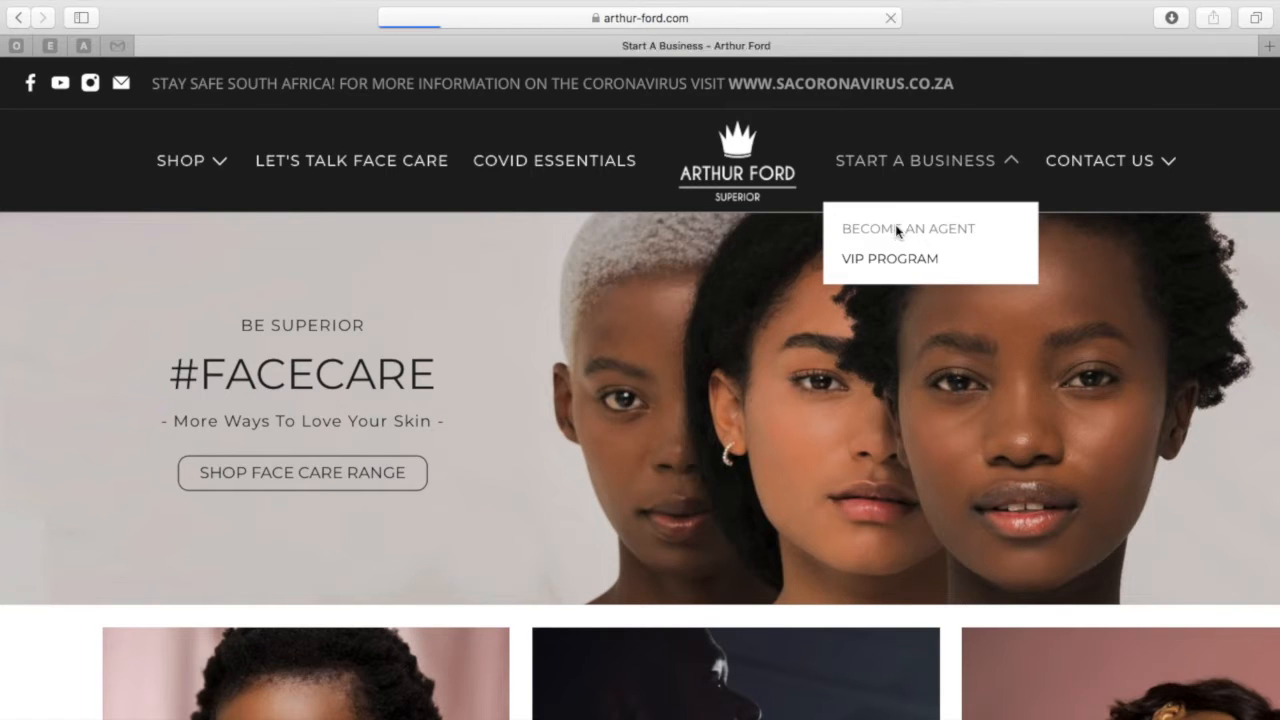
pyautogui.click(908, 228)
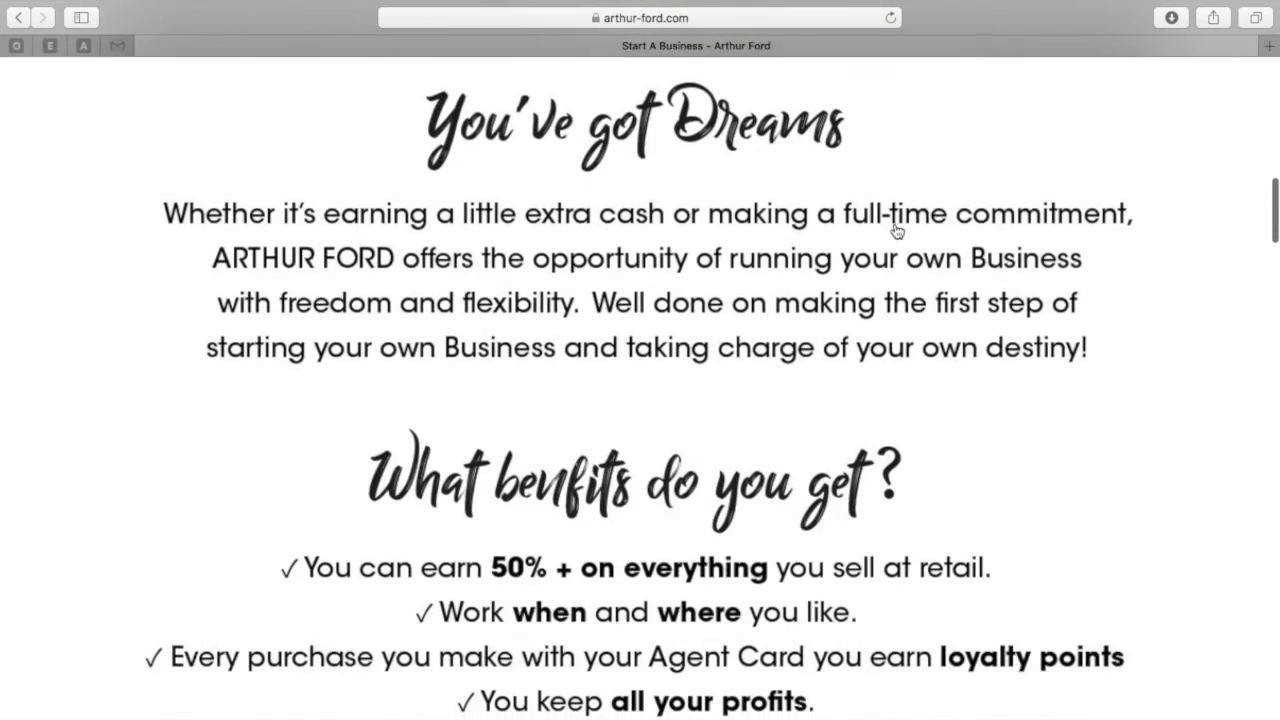
pyautogui.scroll(-3)
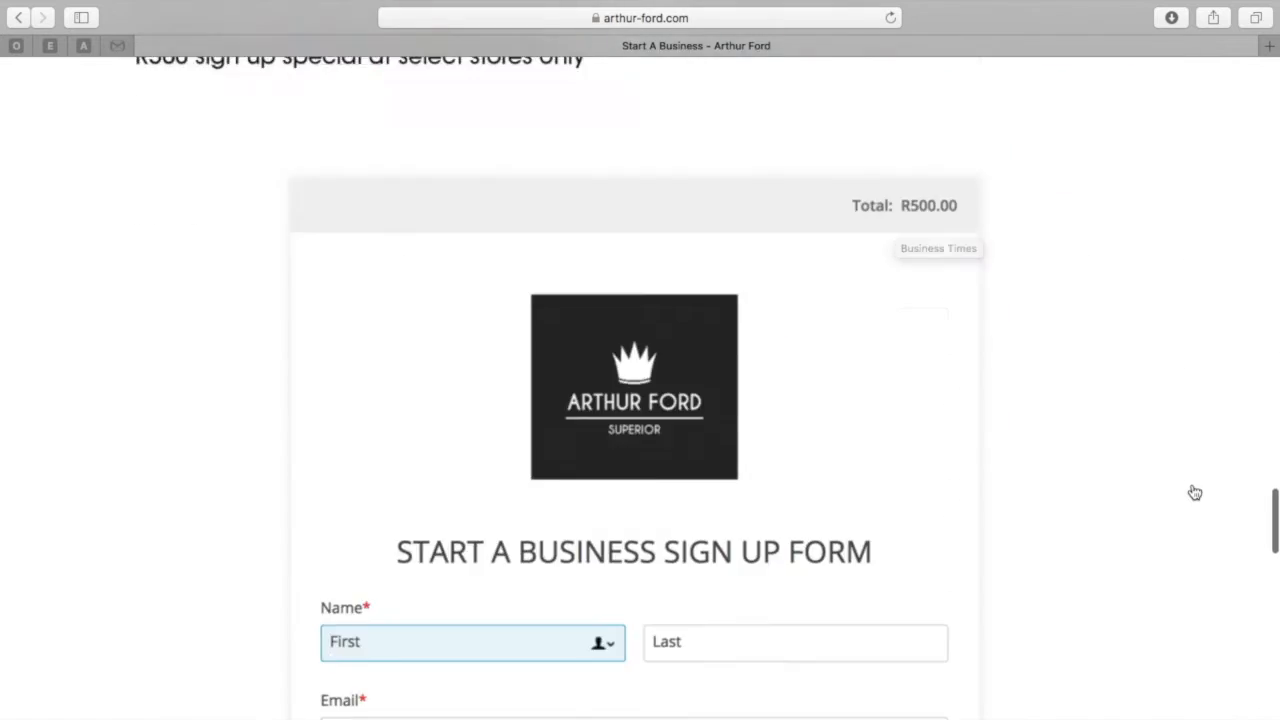
pyautogui.write('Scott')
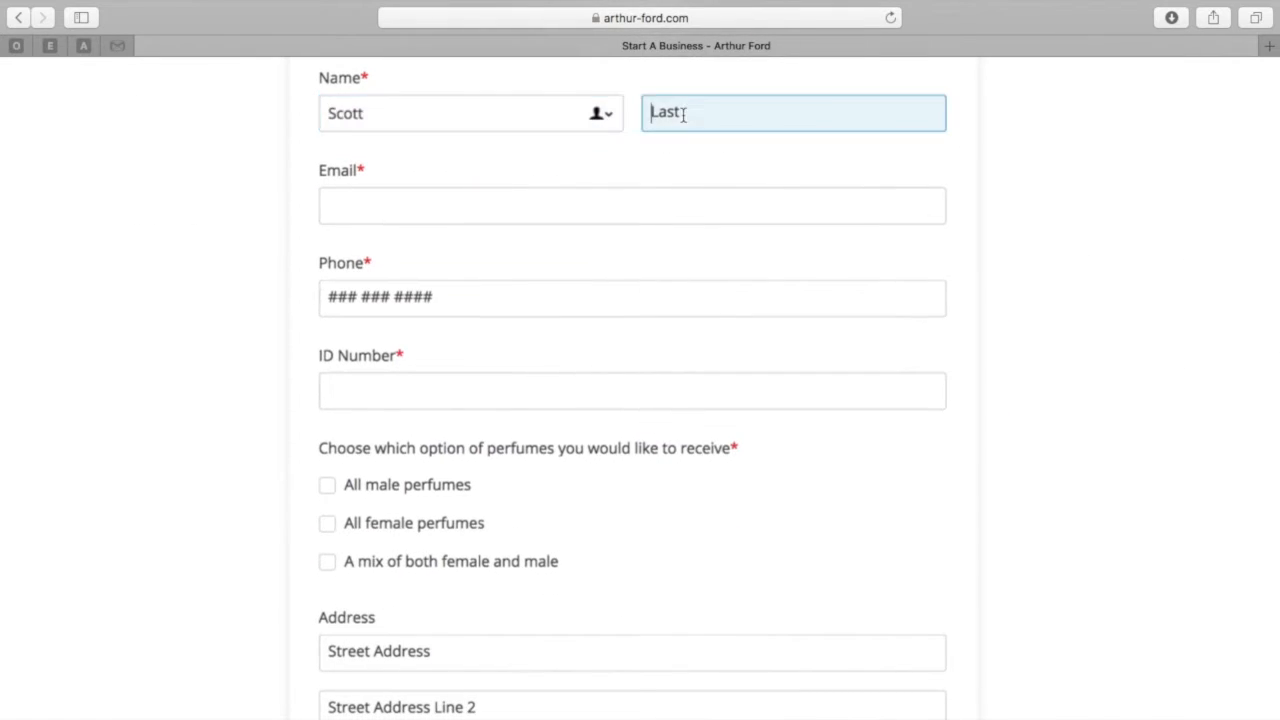
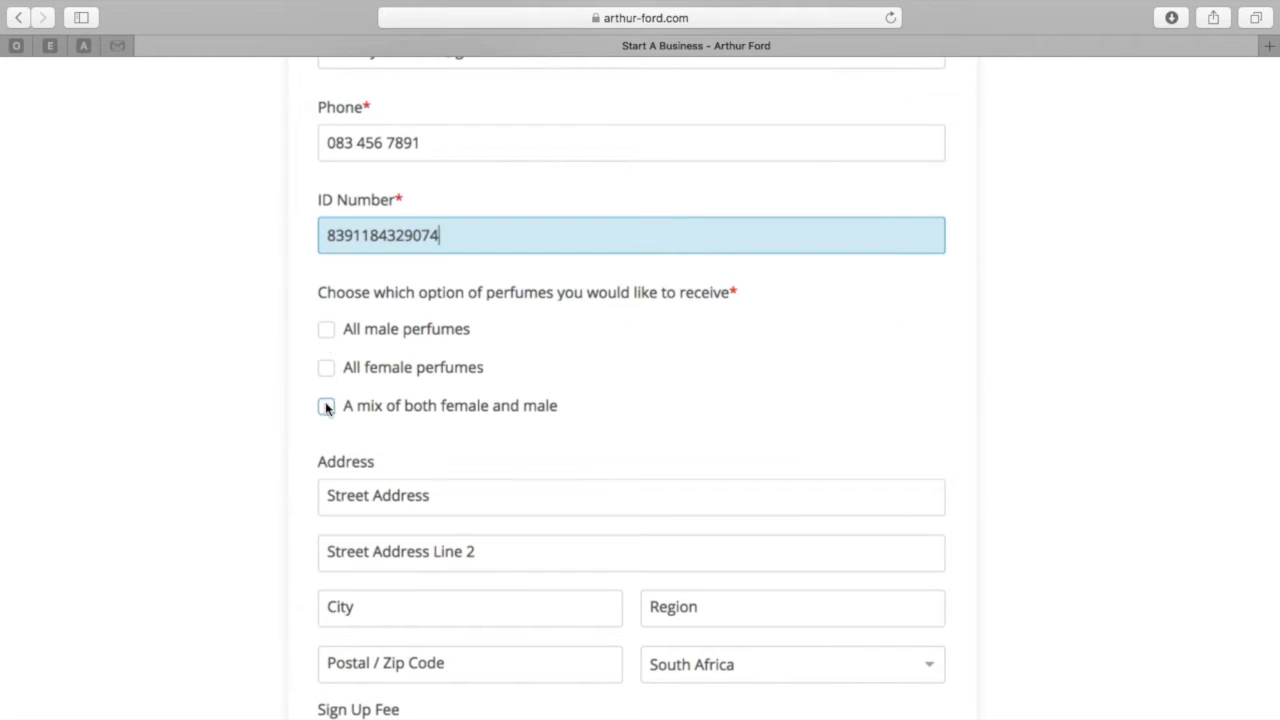
# Step: Choose a mix of female and male perfumes and begin the street address with 'Pi'
pyautogui.click(326, 404)
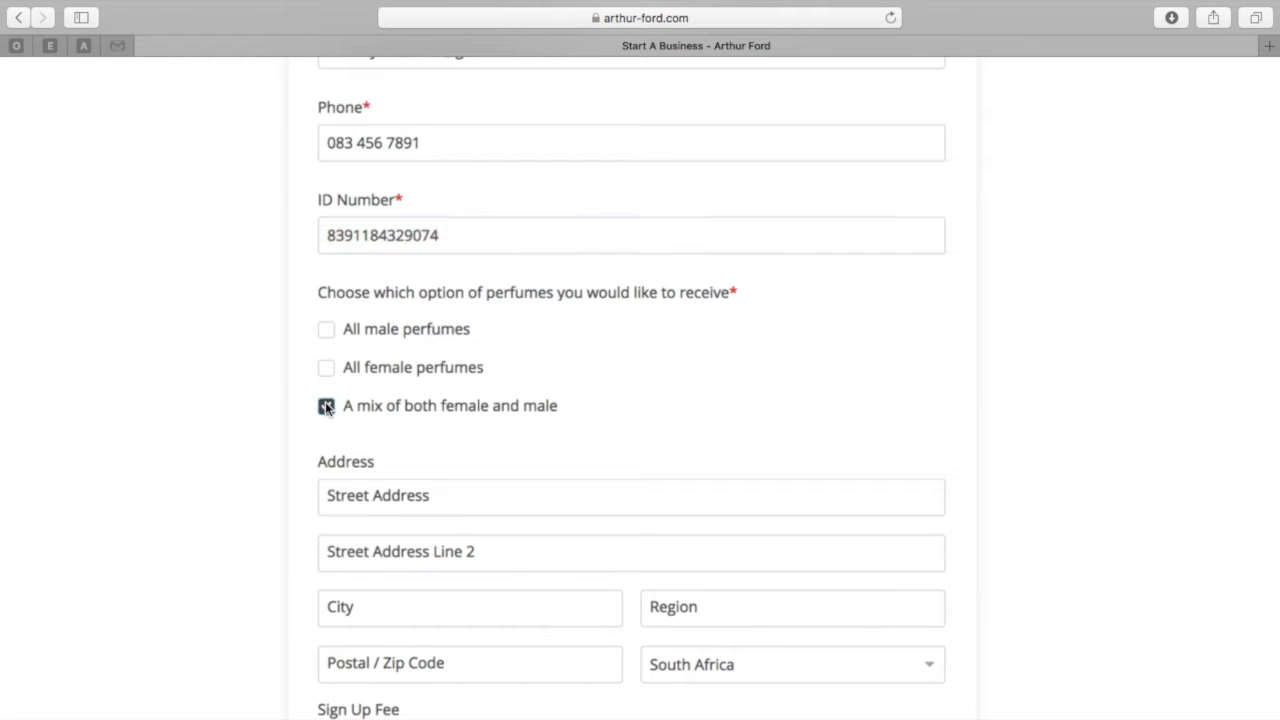
pyautogui.click(630, 496)
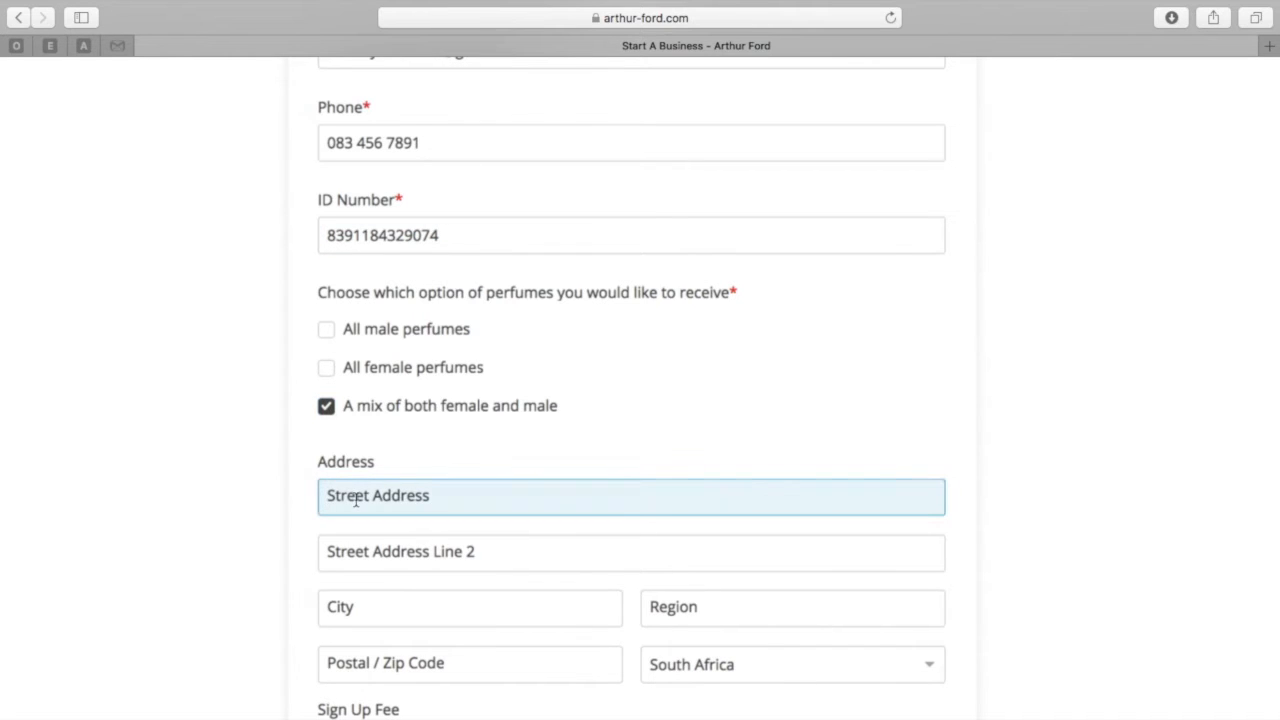
pyautogui.write('Pinetown')
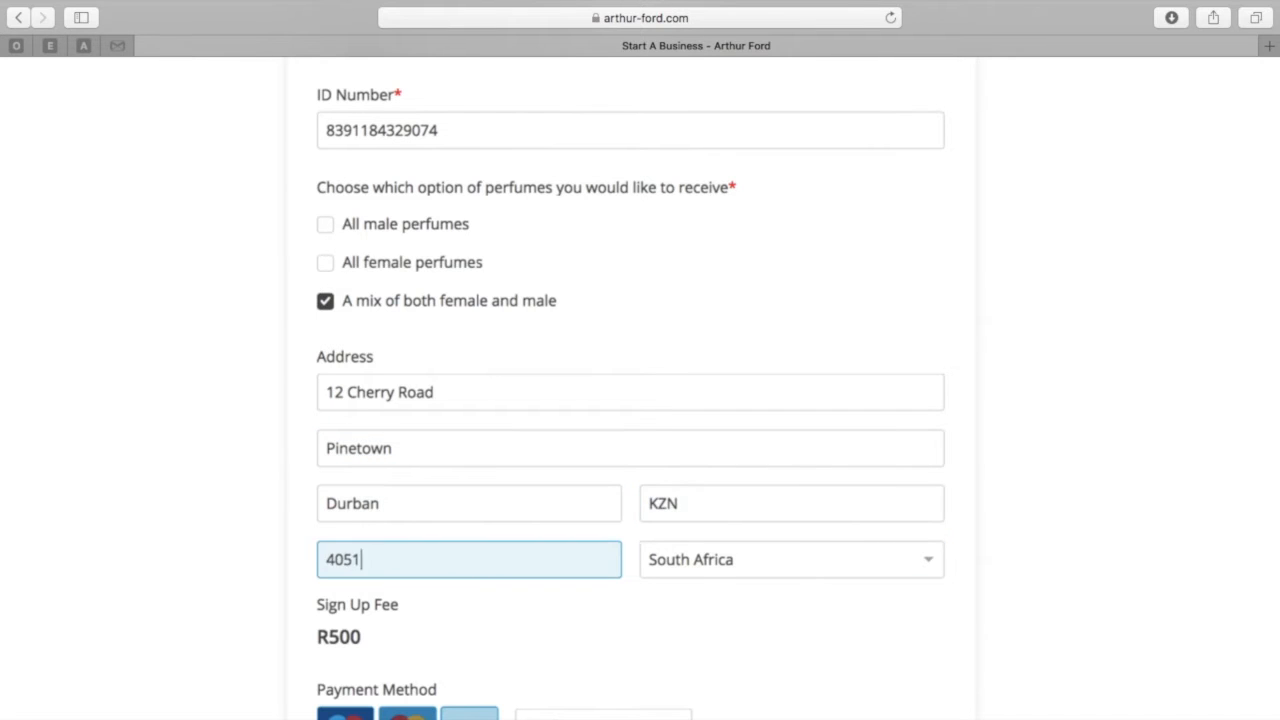
# Step: Tick 'I'm not a robot' and verify the boat-image challenge
pyautogui.scroll(-3)
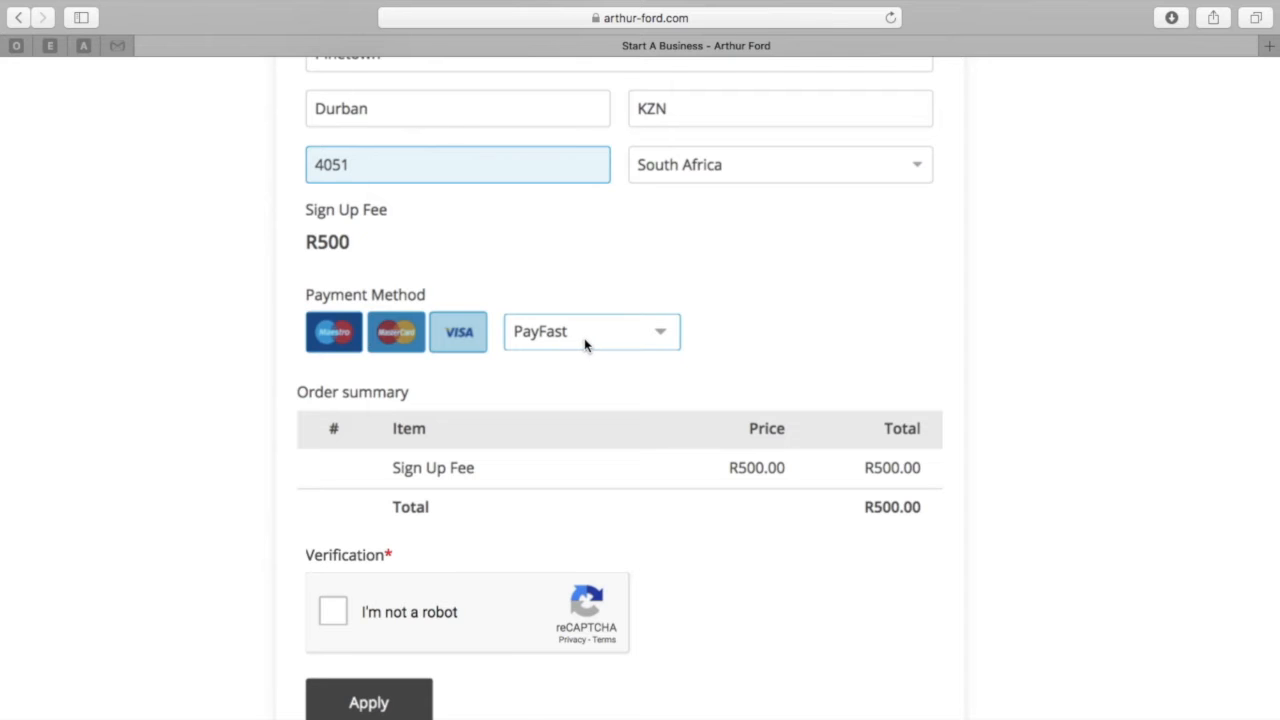
pyautogui.moveTo(650, 340)
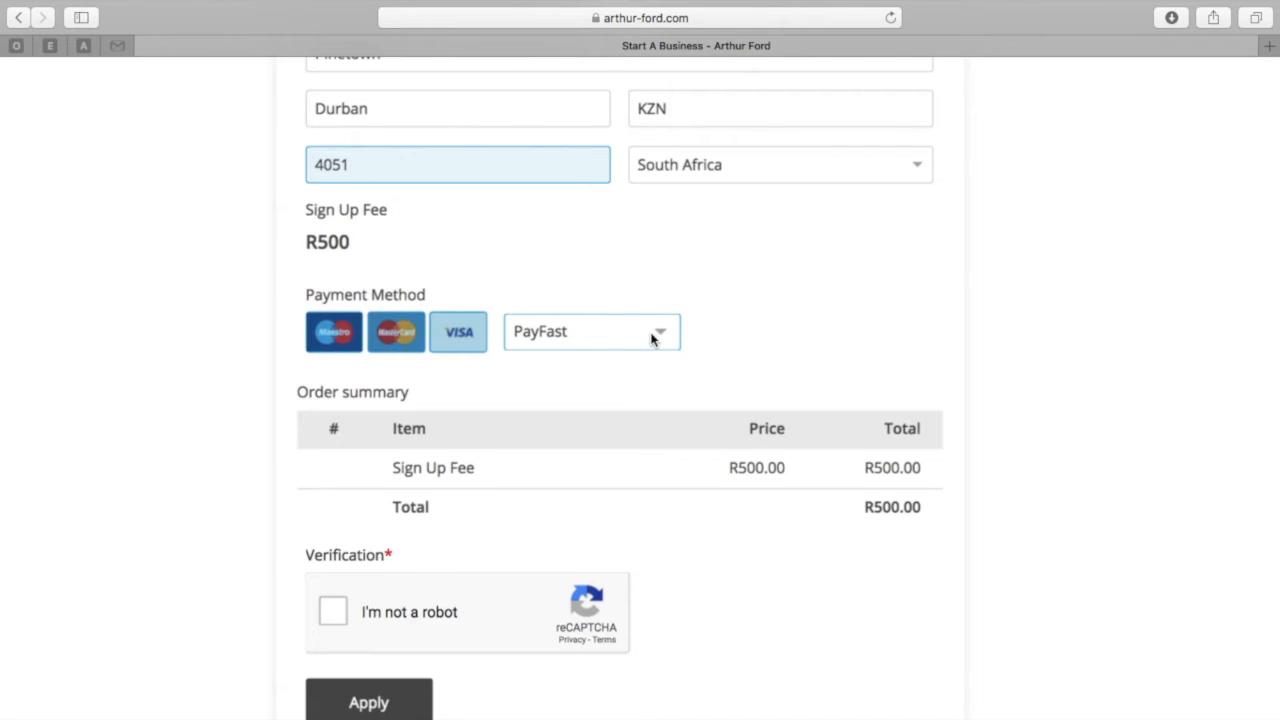
pyautogui.scroll(-3)
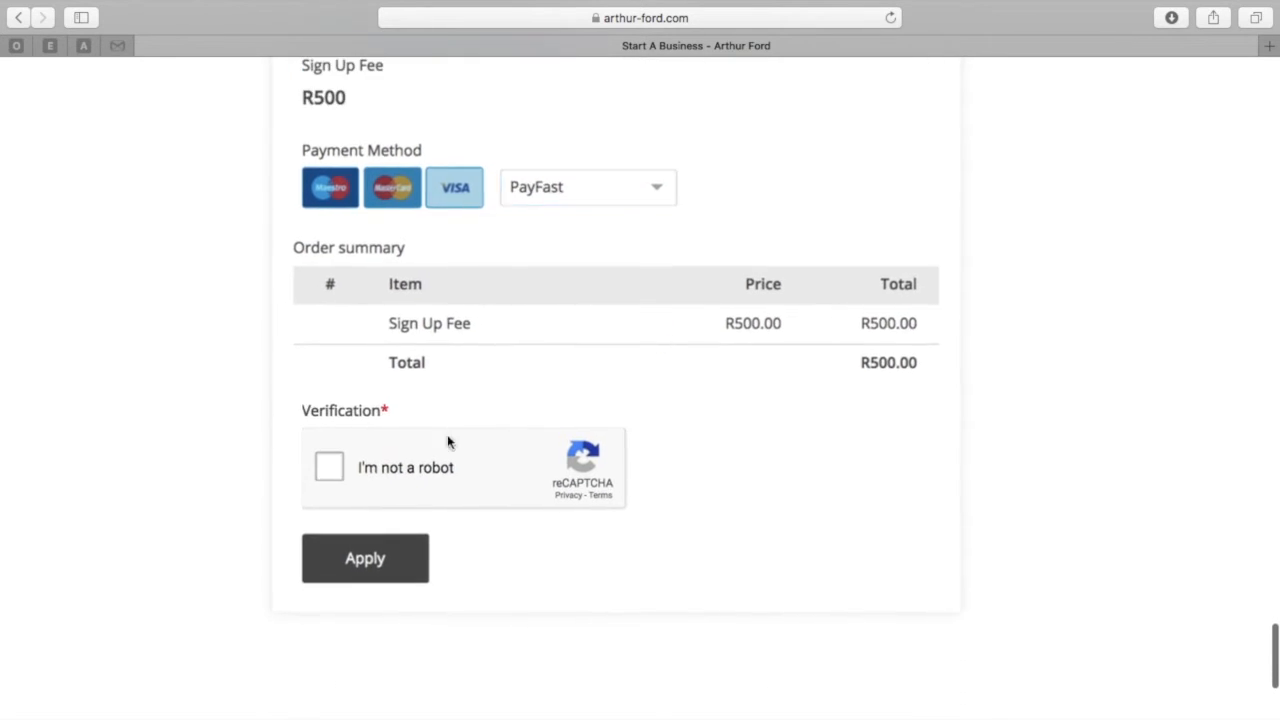
pyautogui.click(328, 468)
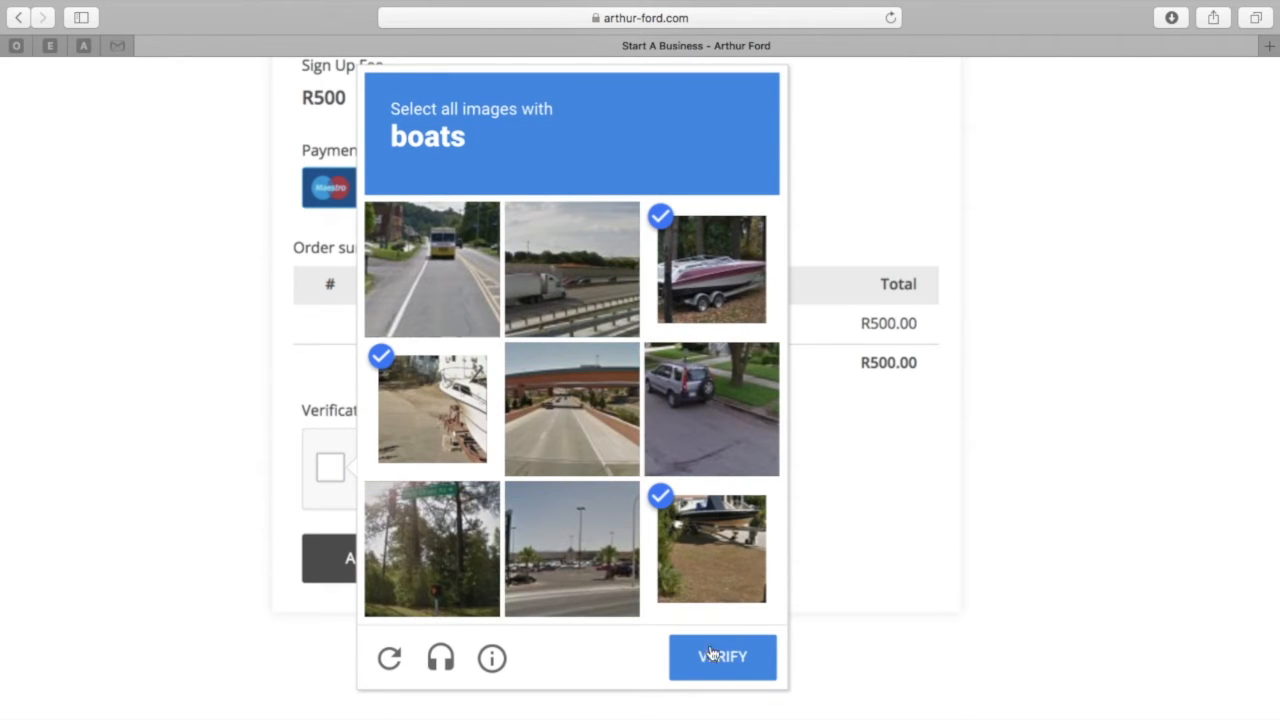
pyautogui.click(722, 656)
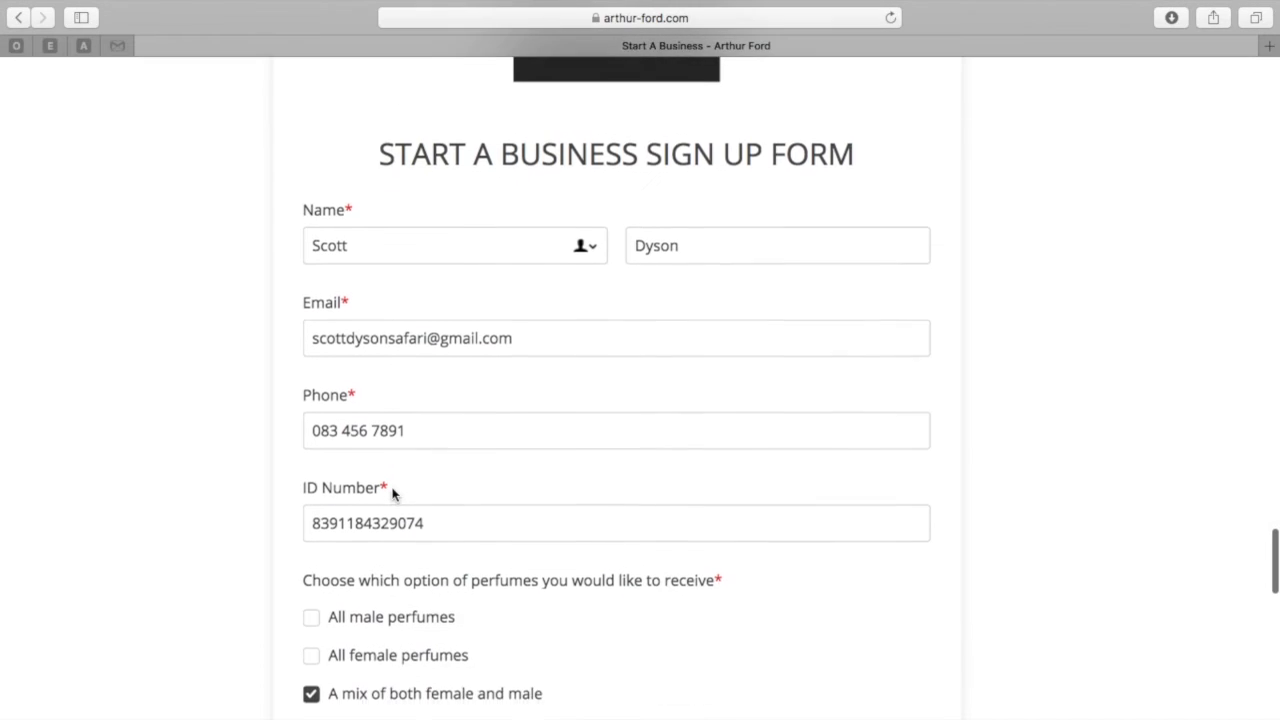
# Step: Apply with the completed form, reaching the PayFast checkout for R500
pyautogui.scroll(-3)
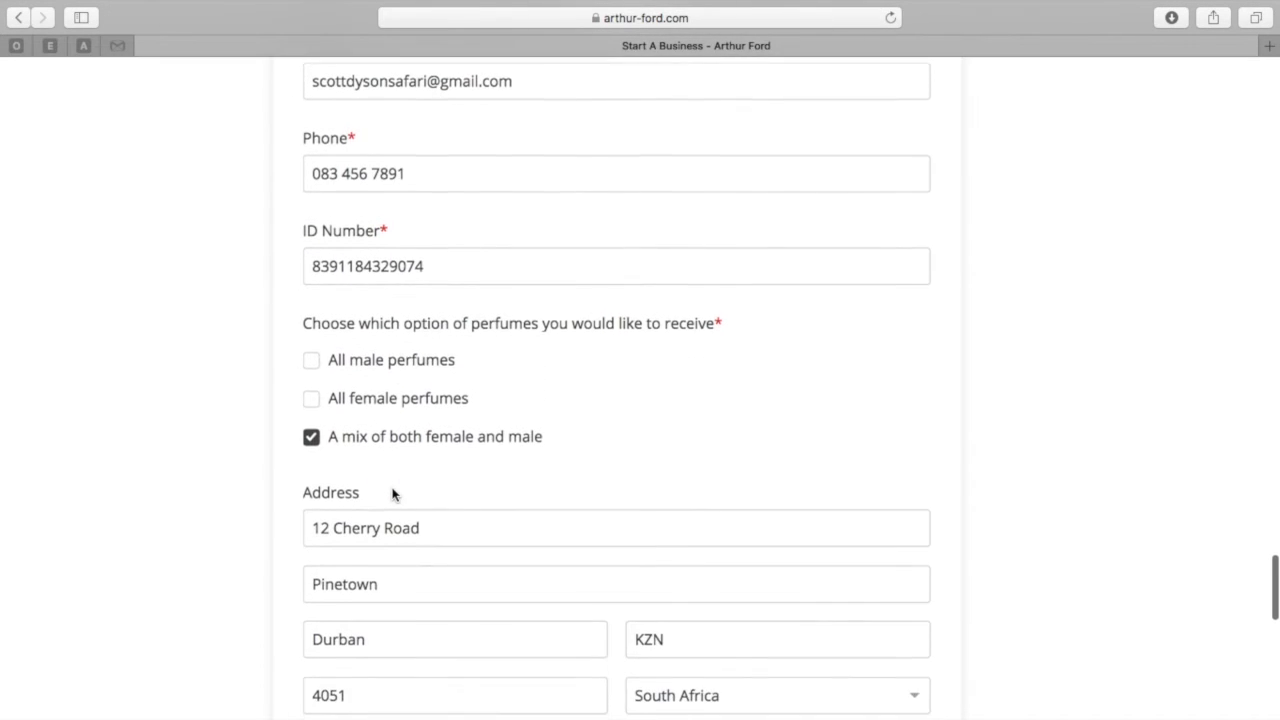
pyautogui.scroll(-3)
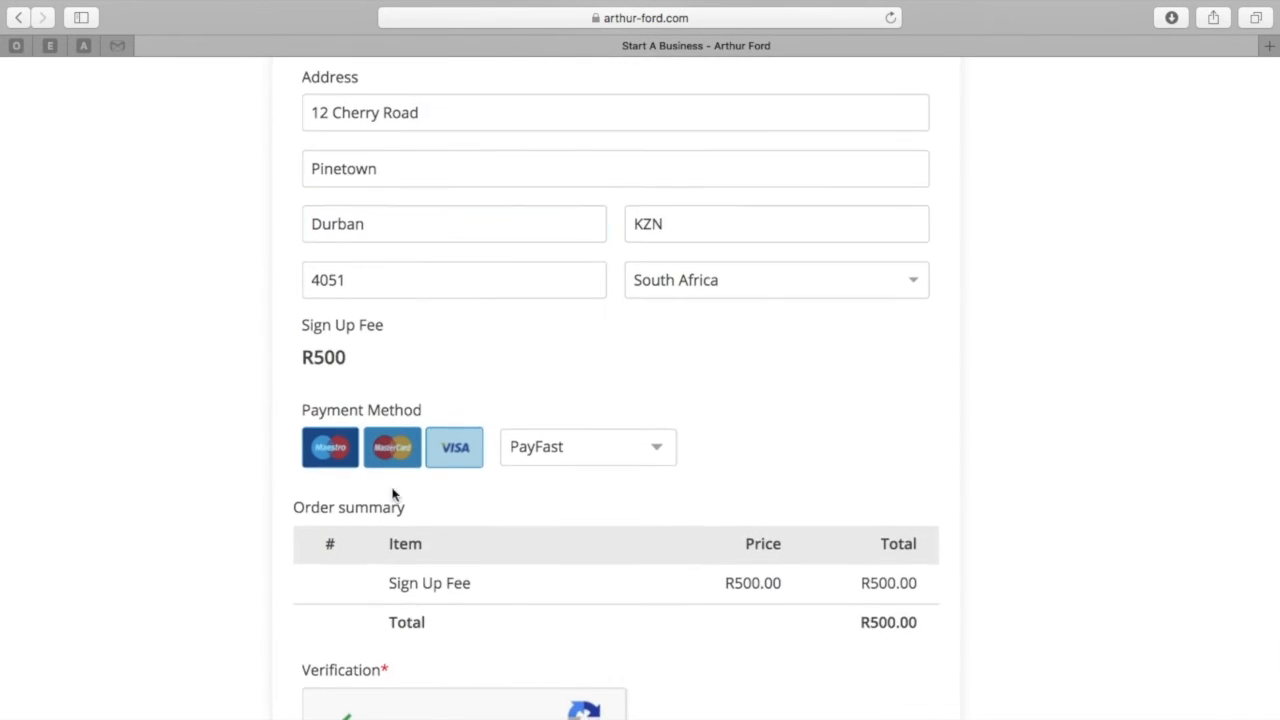
pyautogui.scroll(-3)
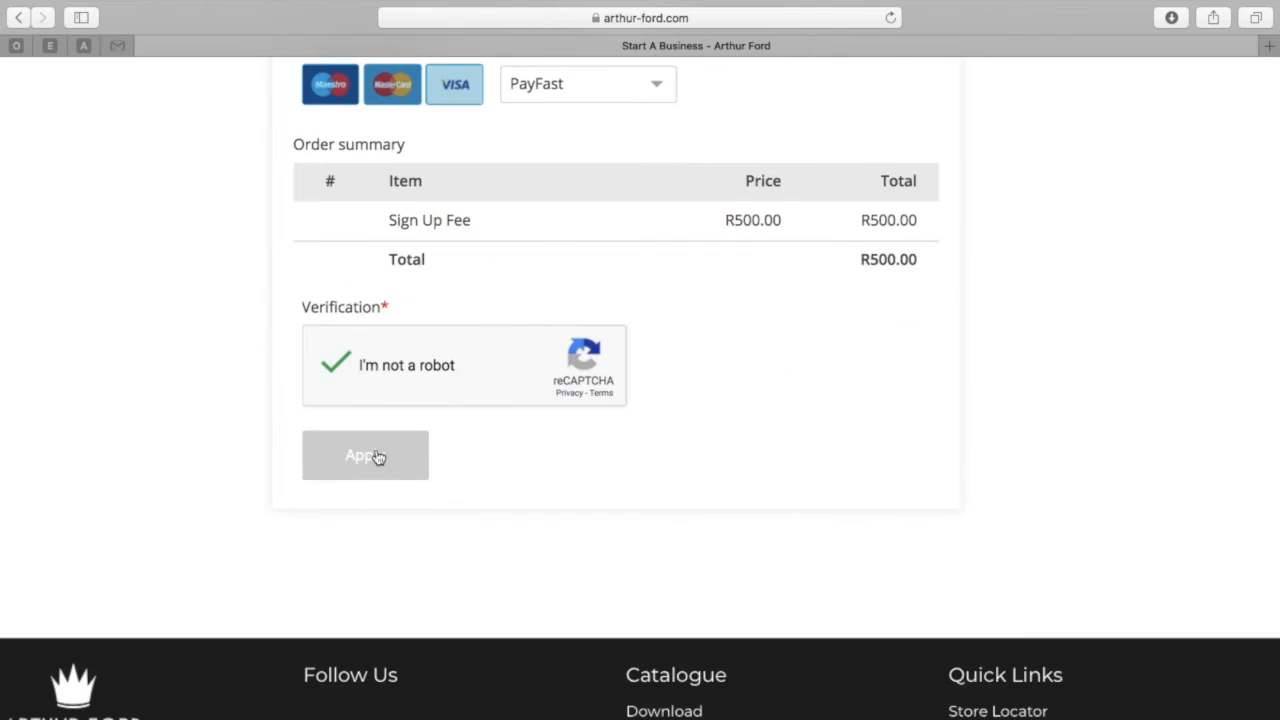
pyautogui.click(364, 456)
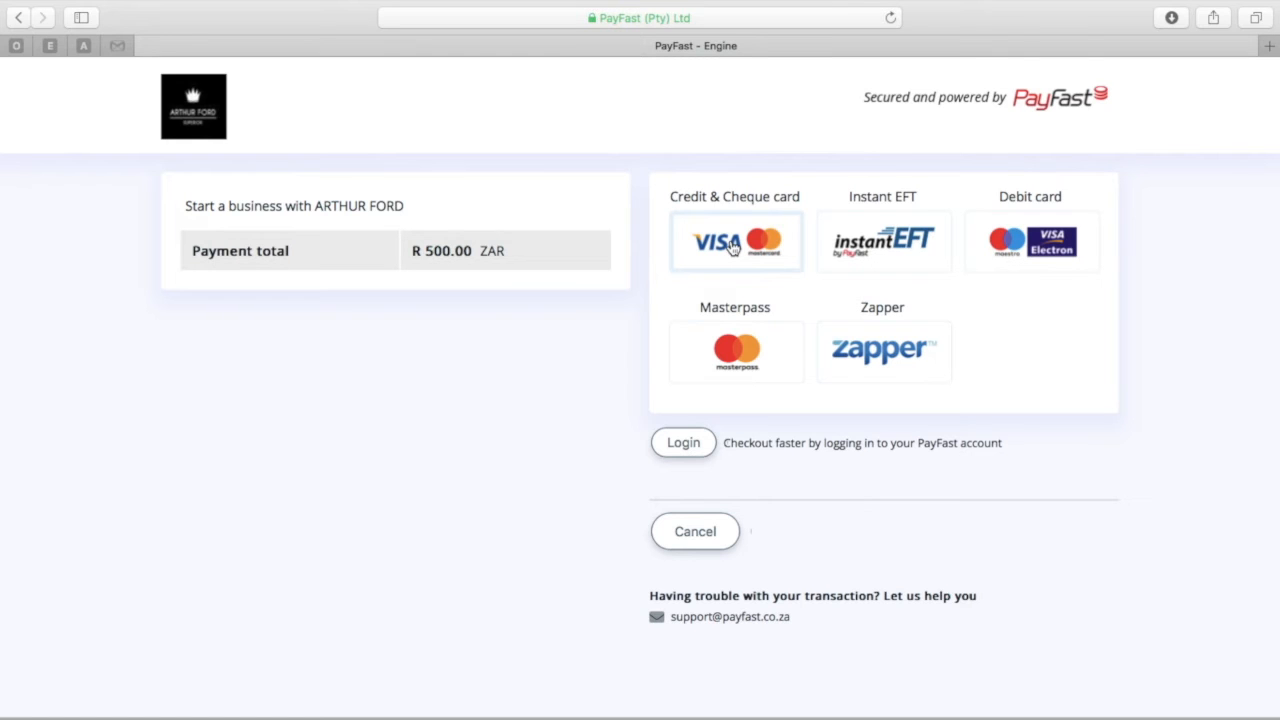
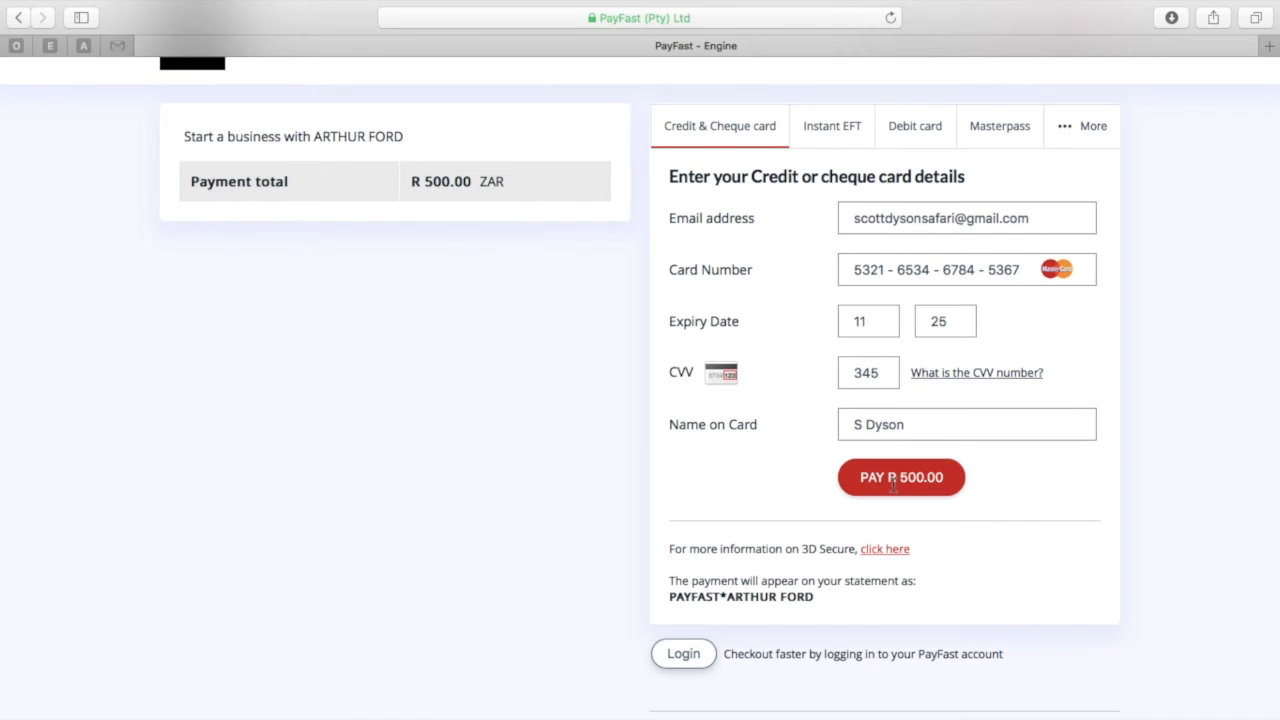
pyautogui.click(900, 476)
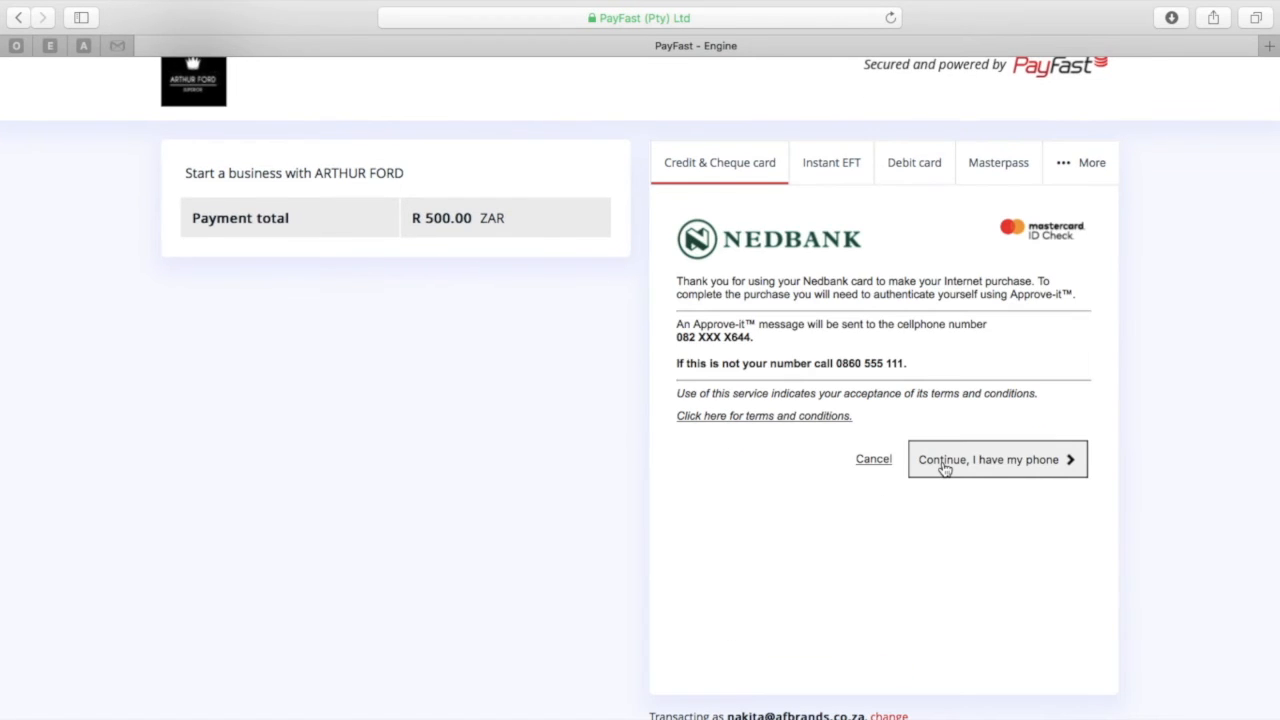
# Step: Confirm the phone is ready, approve via Nedbank Approve-it and continue to the success page
pyautogui.click(996, 458)
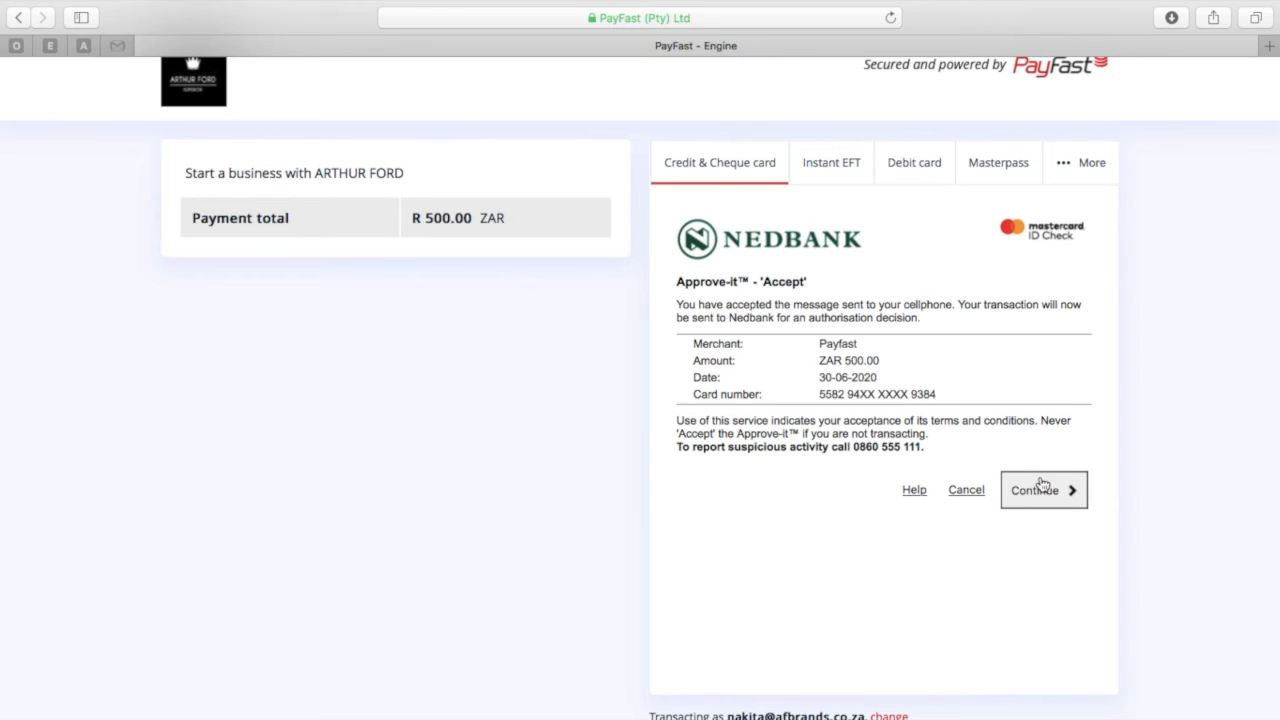
pyautogui.click(1036, 490)
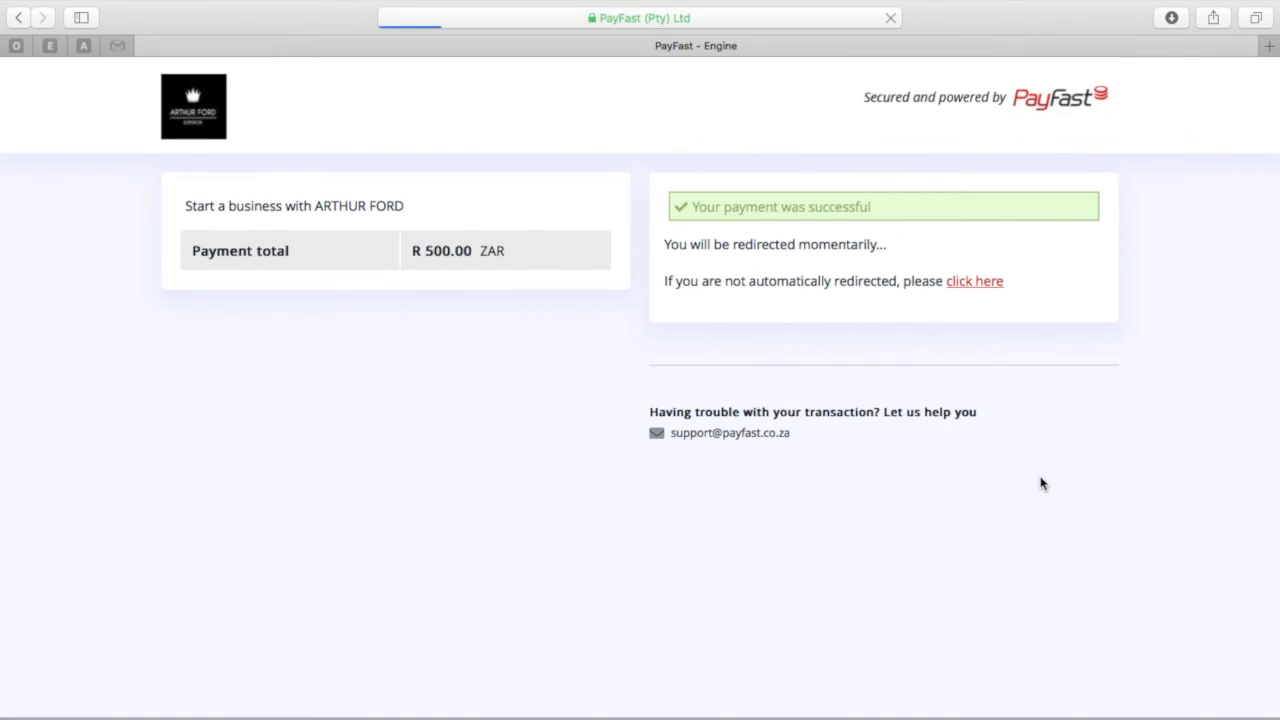